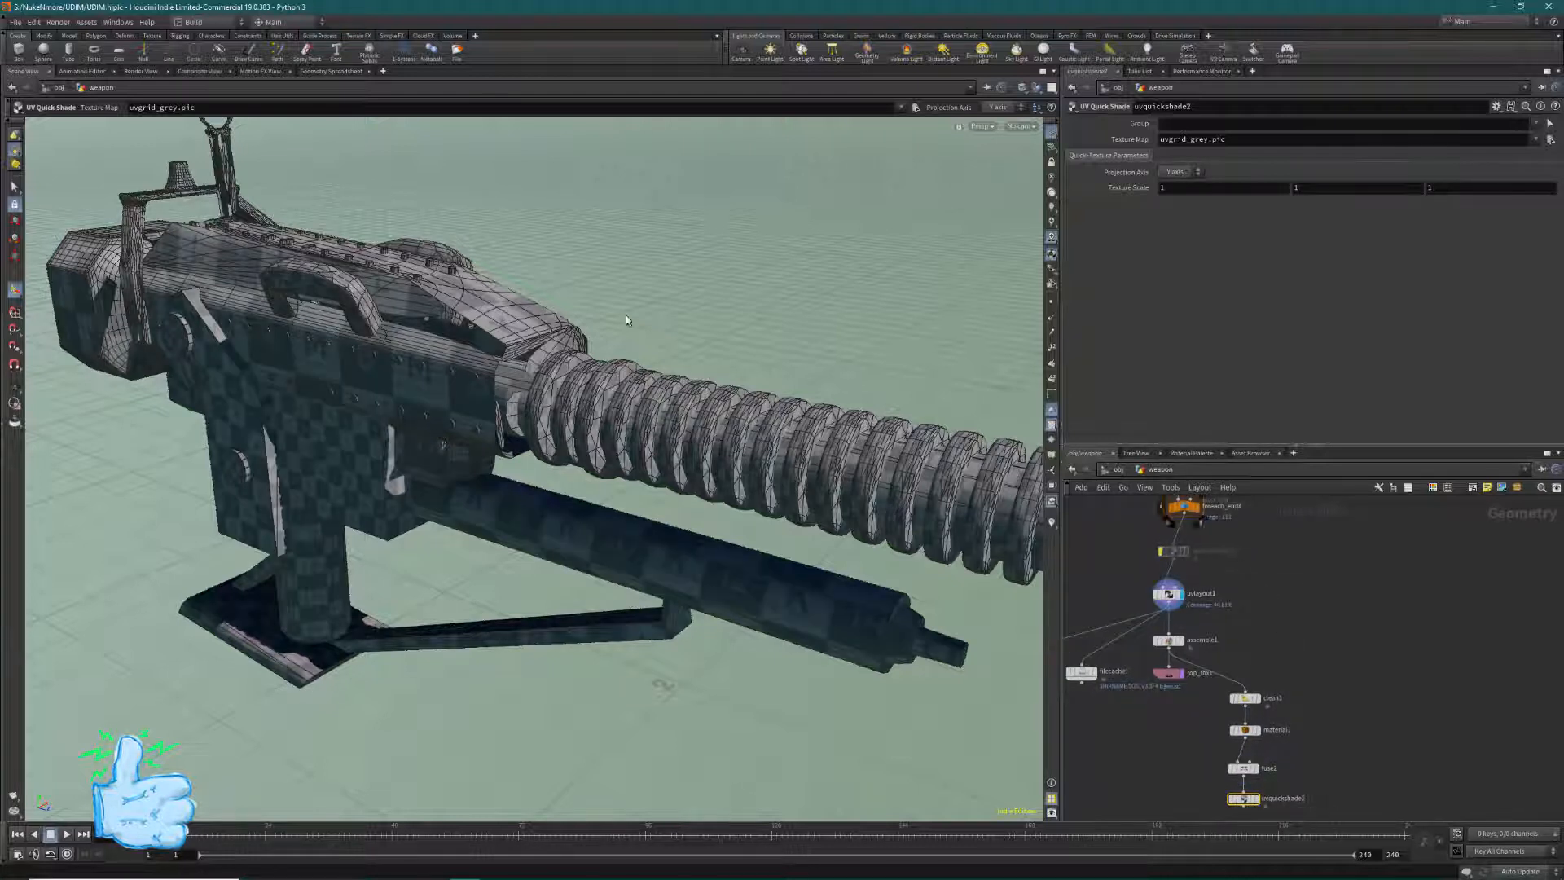
Switch the Houdini viewport to UV view to show the weapon's UDIM tile layout
left_click(981, 127)
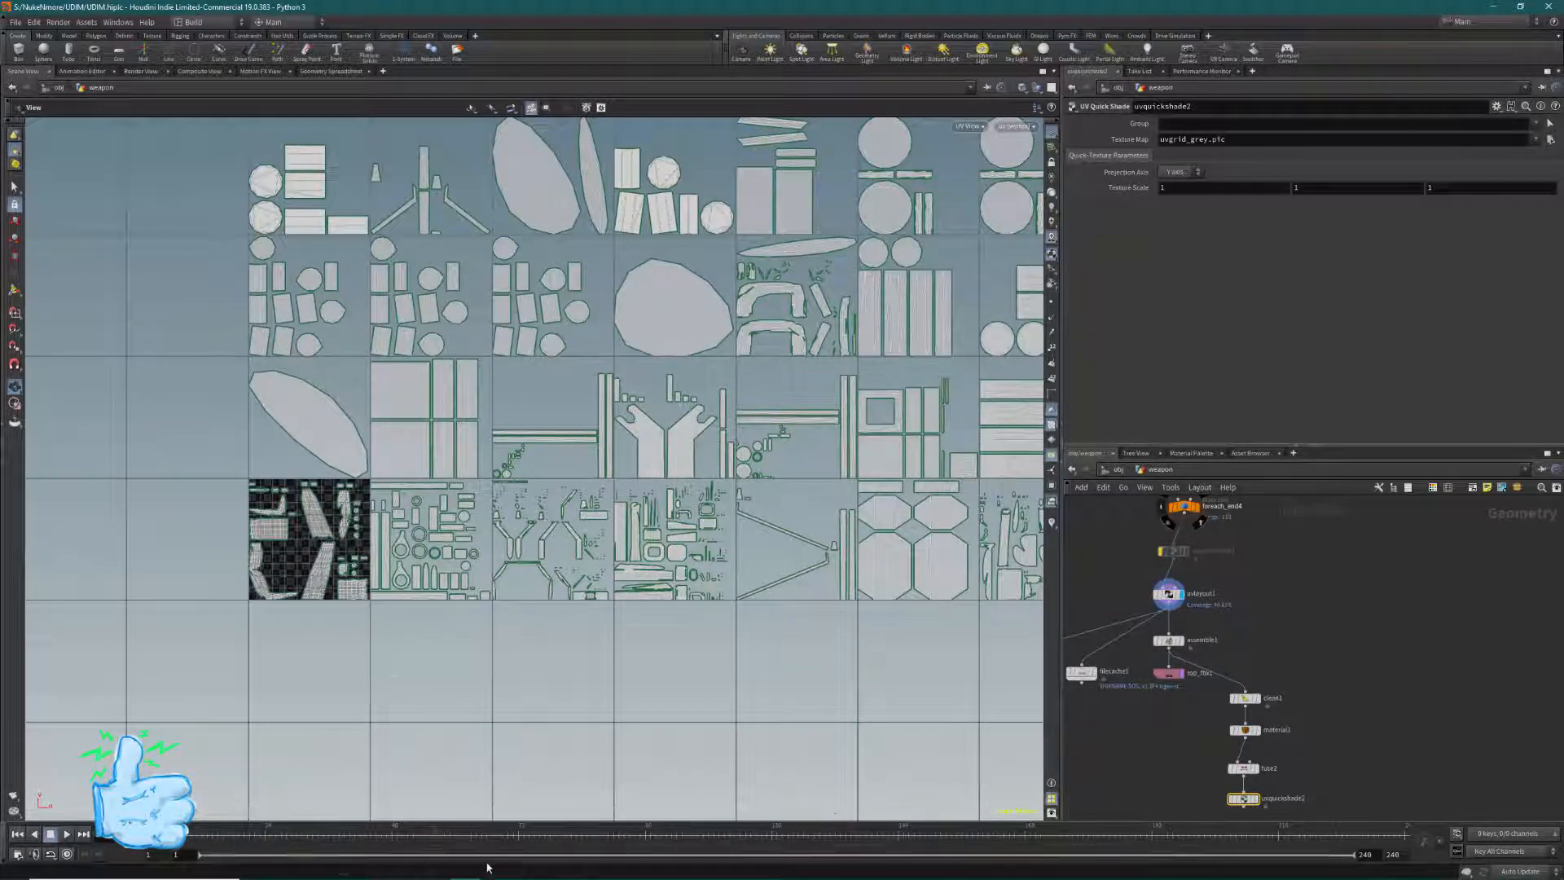
mouse_move(739, 554)
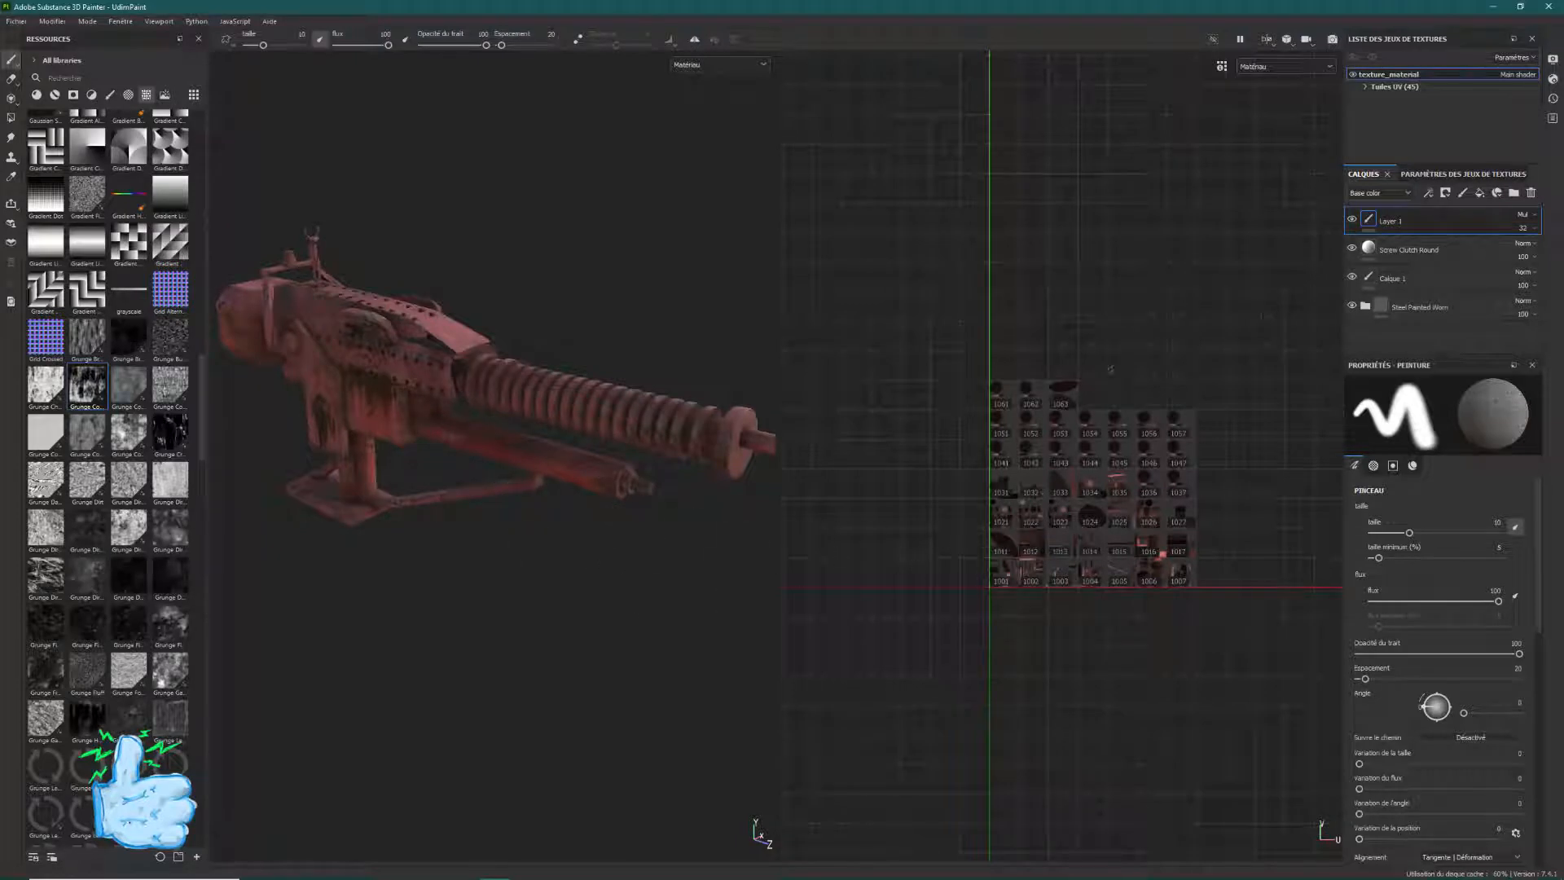
mouse_move(422, 588)
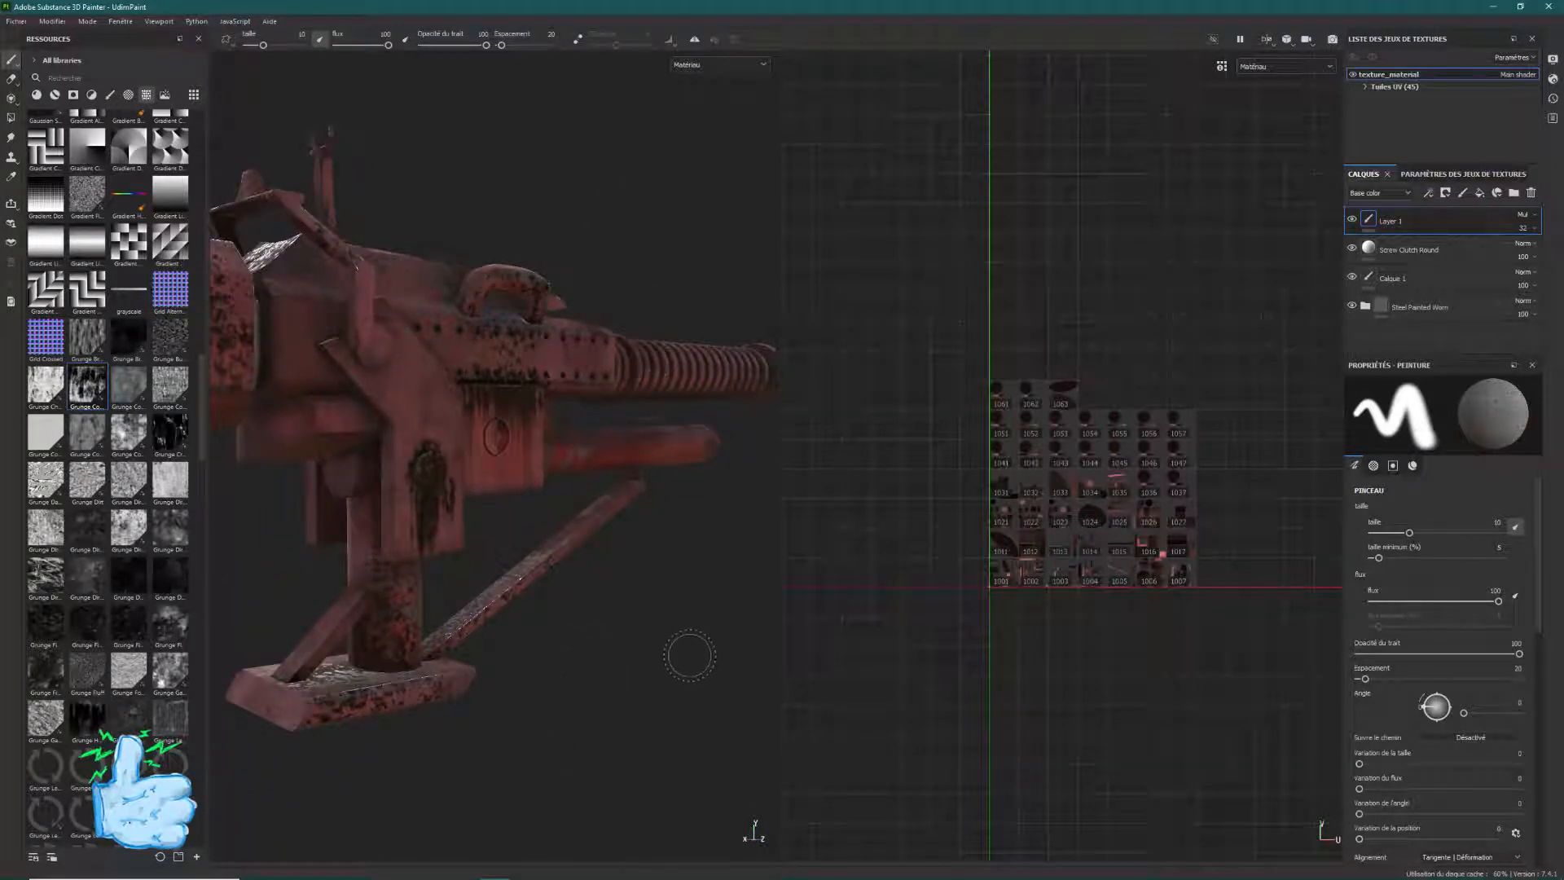
mouse_move(600, 719)
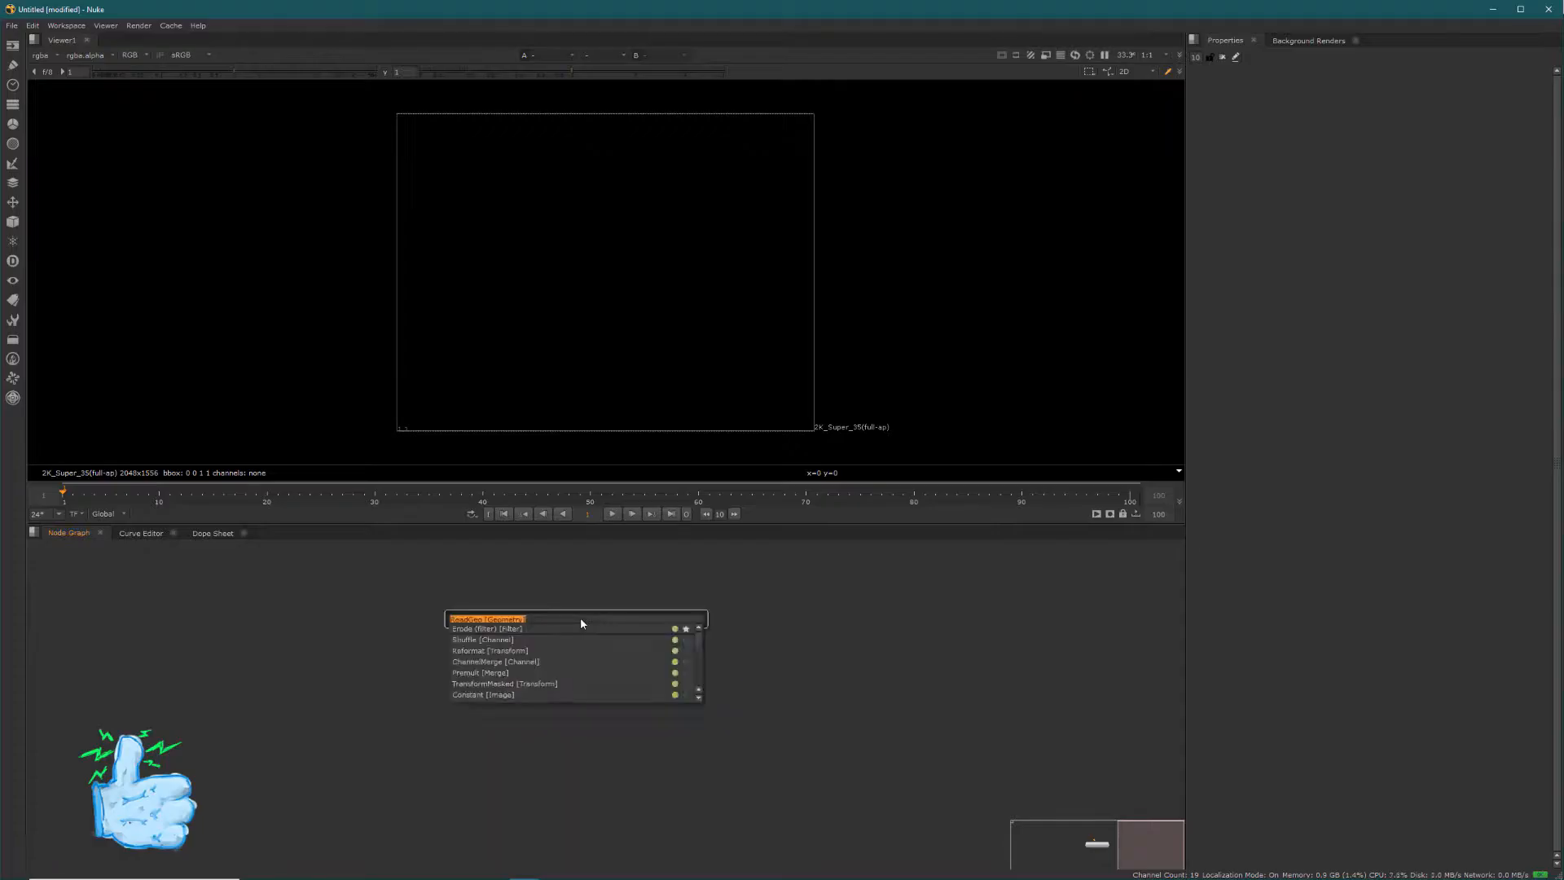
Run UDIM Import and choose the texture_material_Base_color ####.png sequence
type("udim")
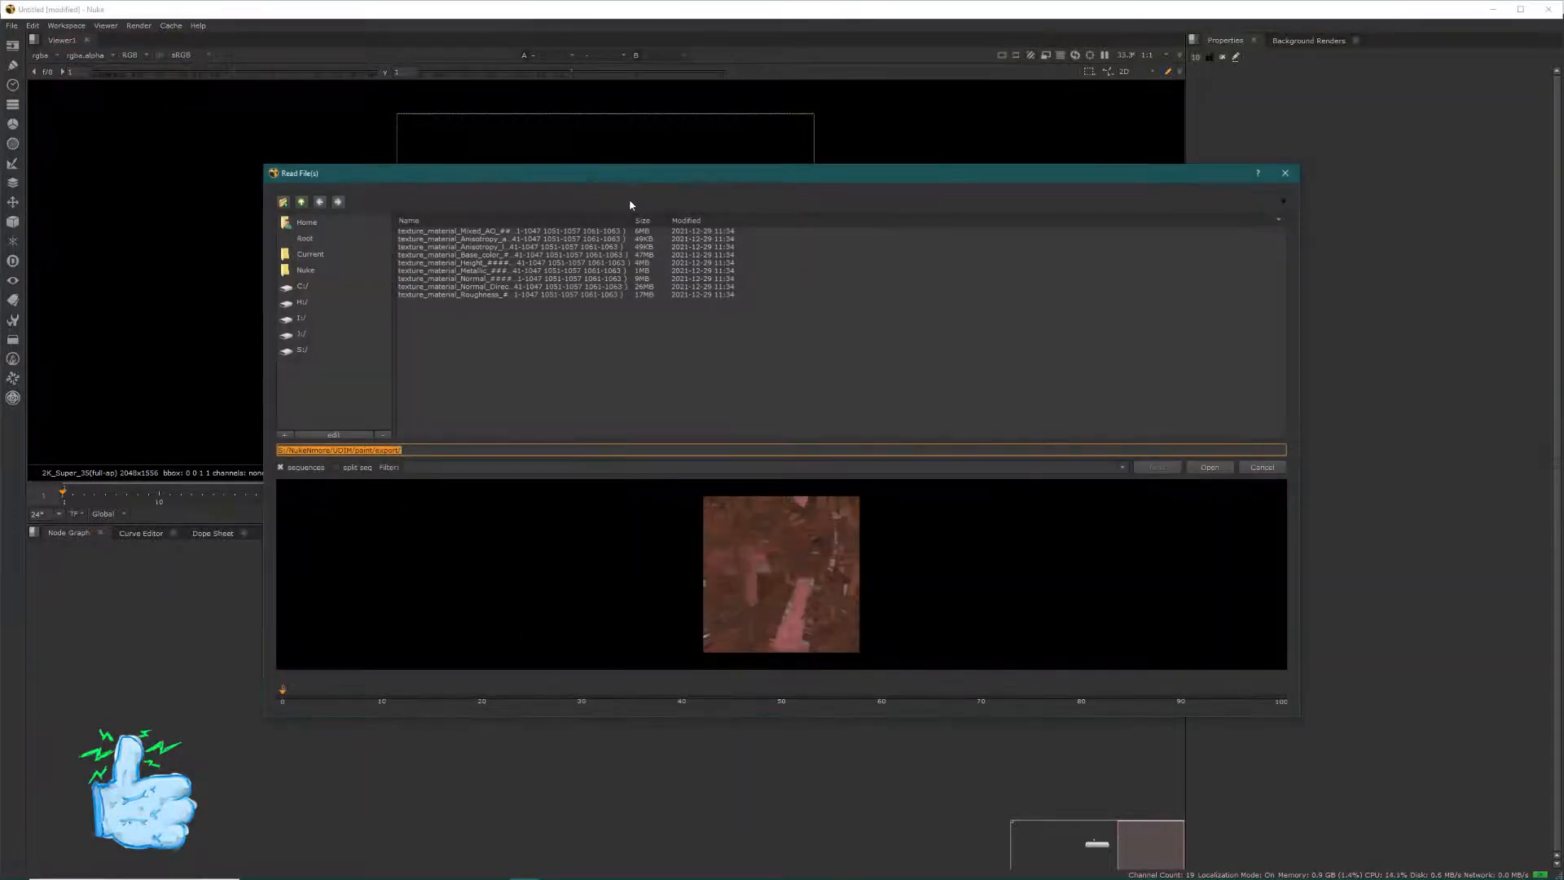
left_click(510, 254)
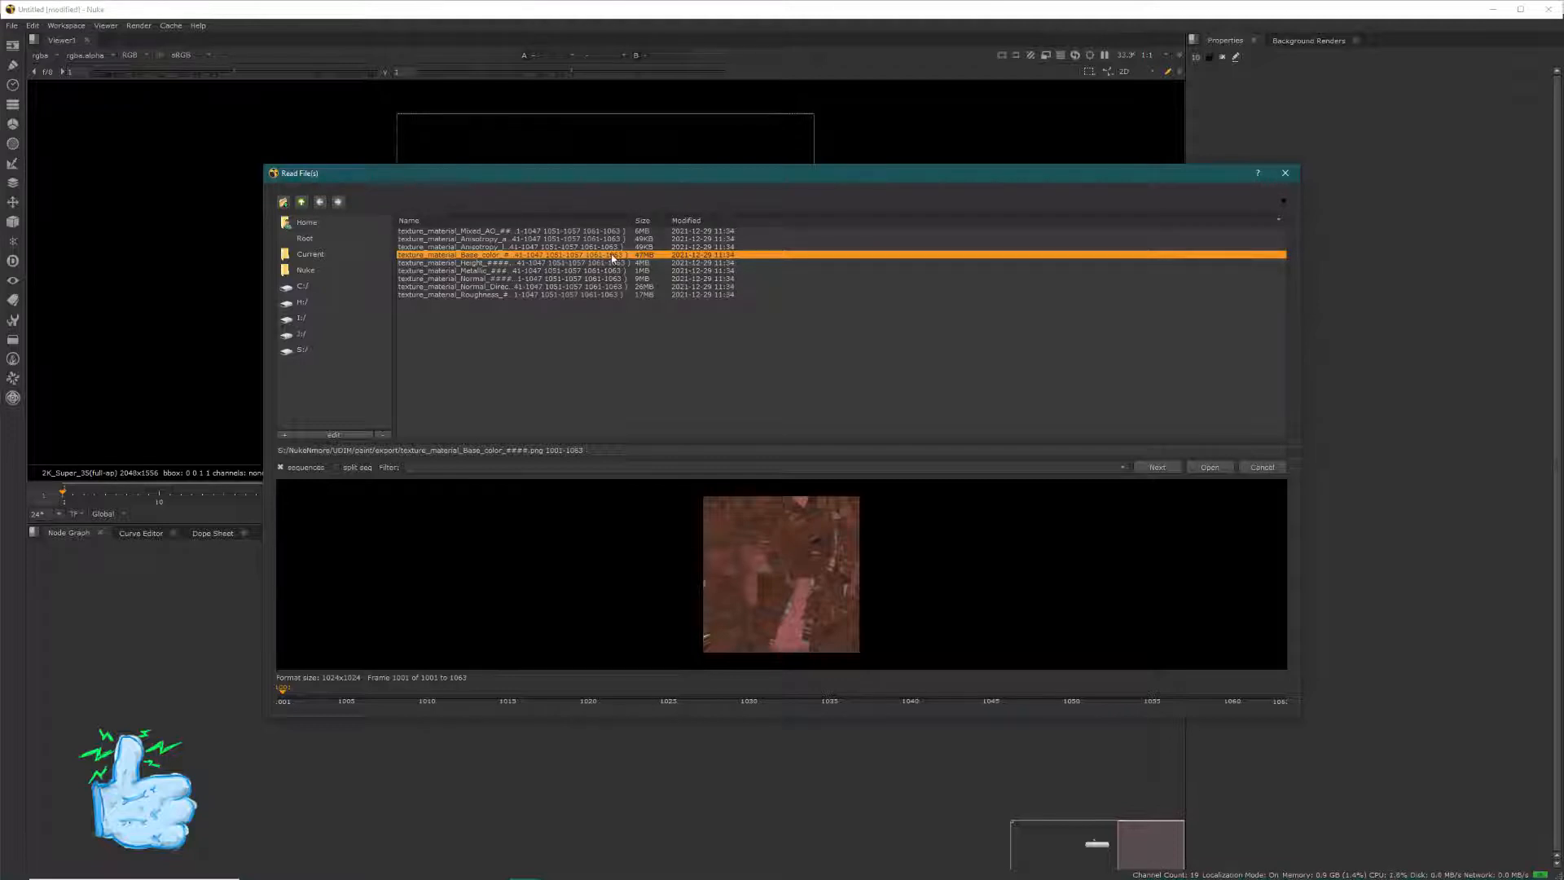
mouse_move(1219, 468)
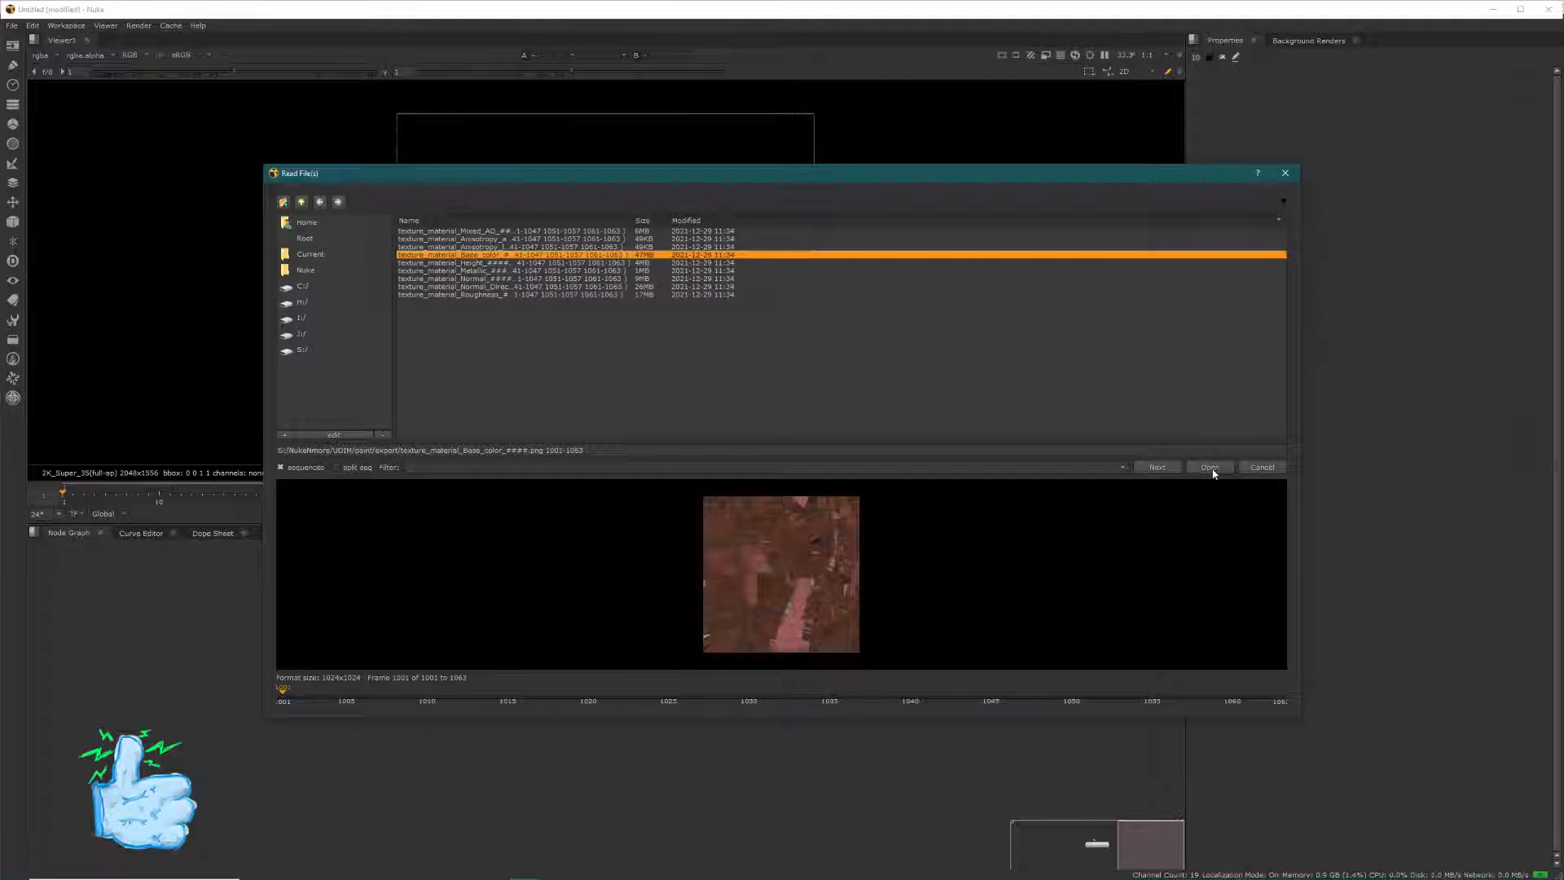
left_click(1206, 468)
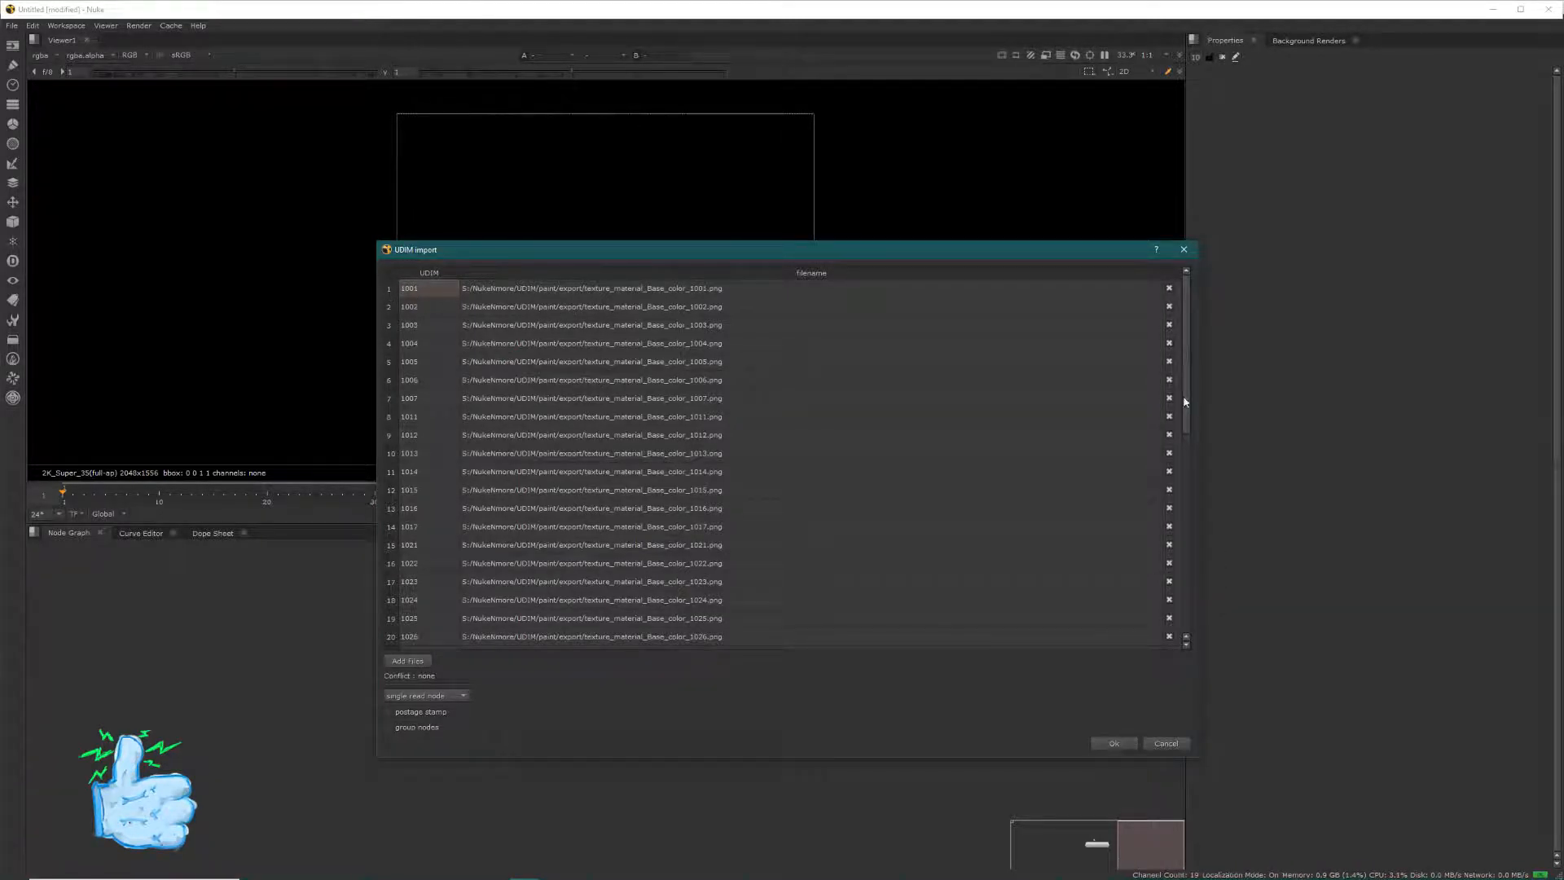
Review the UDIM import list of base-colour tiles 1001–1063 with a single Read node
scroll("down", 3)
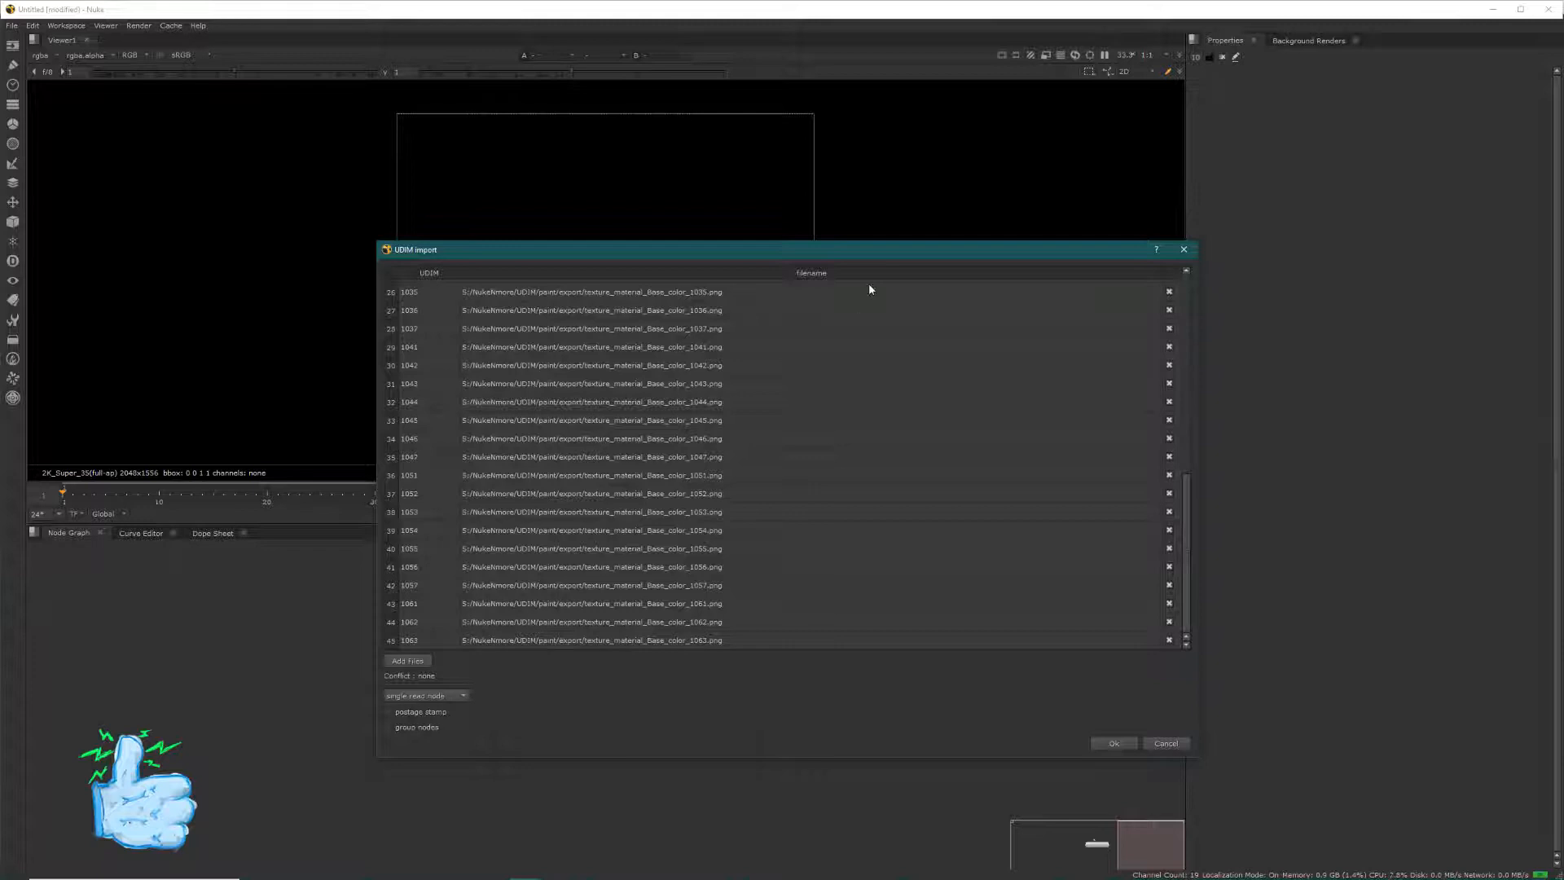
mouse_move(772, 644)
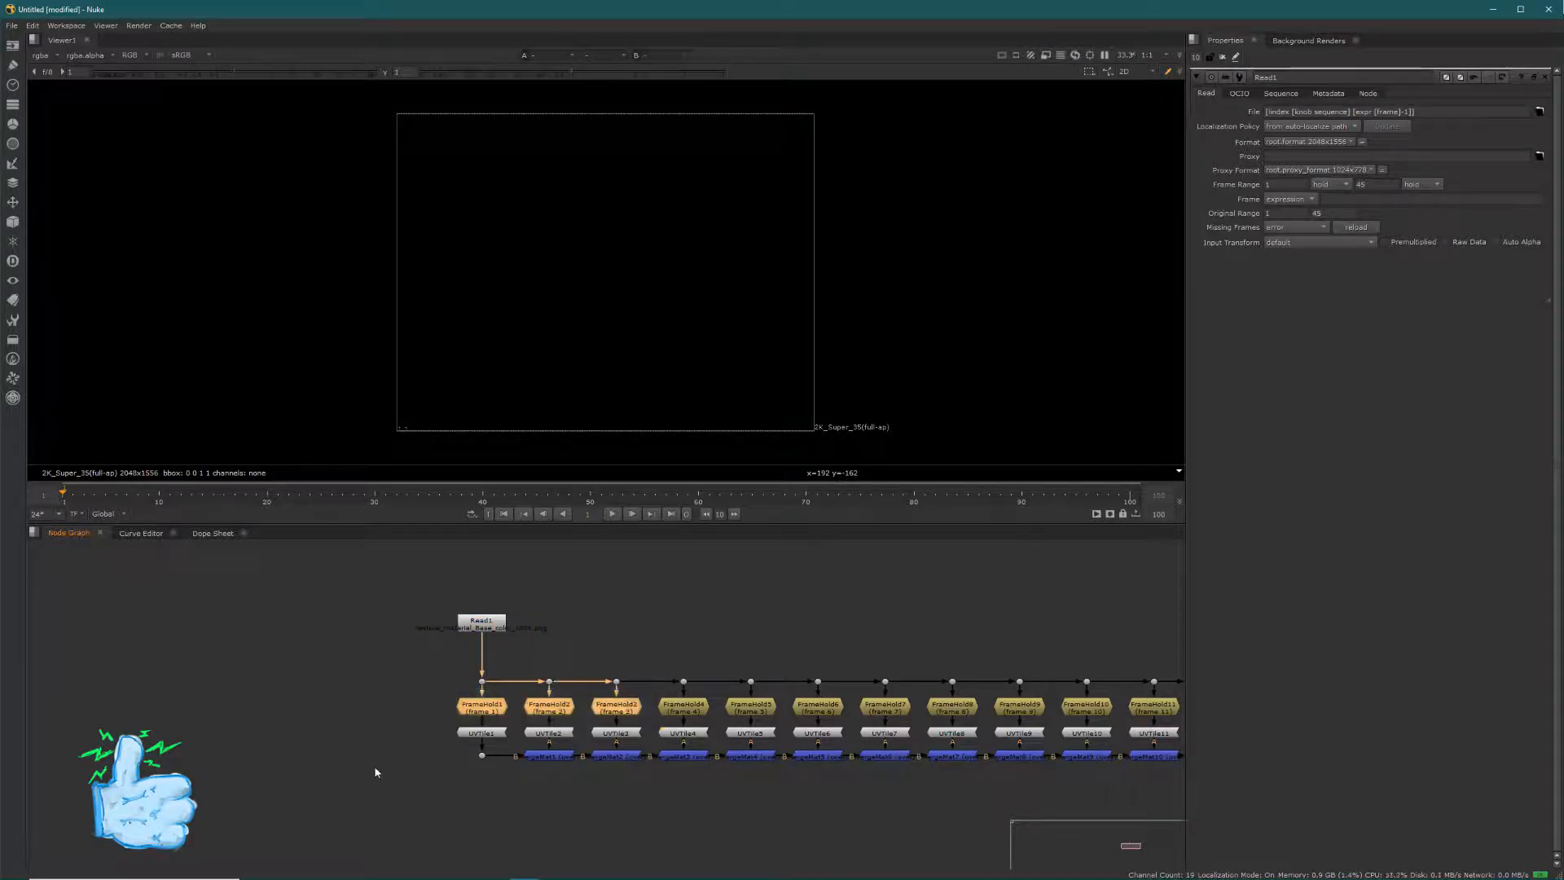
Show FrameHold1 and UVTile1 settings and view tile 1001's base-colour texture in the Viewer
left_click(483, 706)
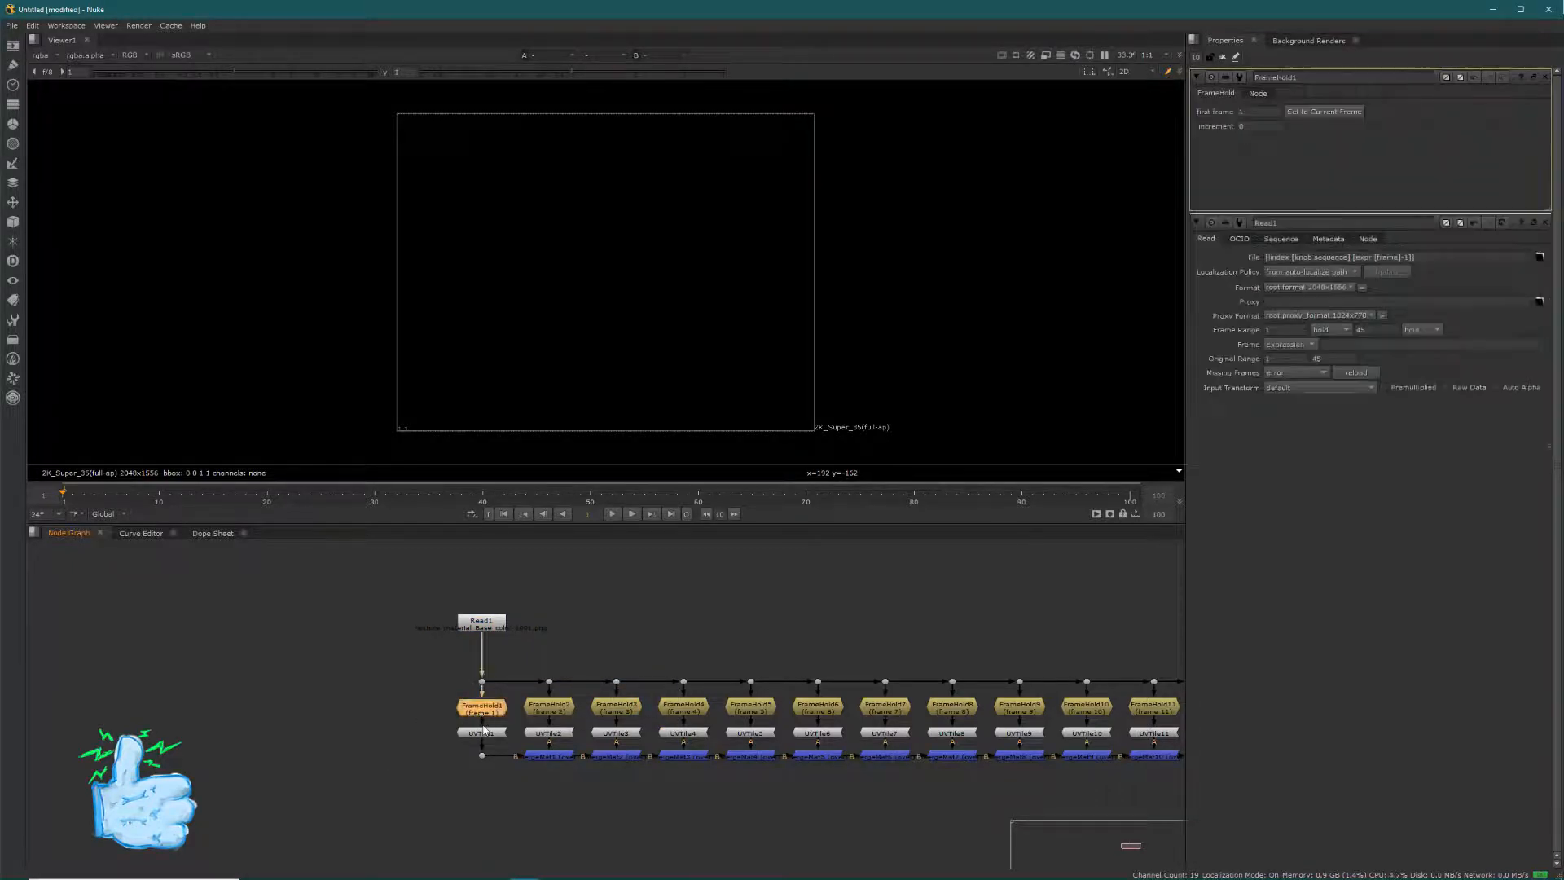
left_click(482, 731)
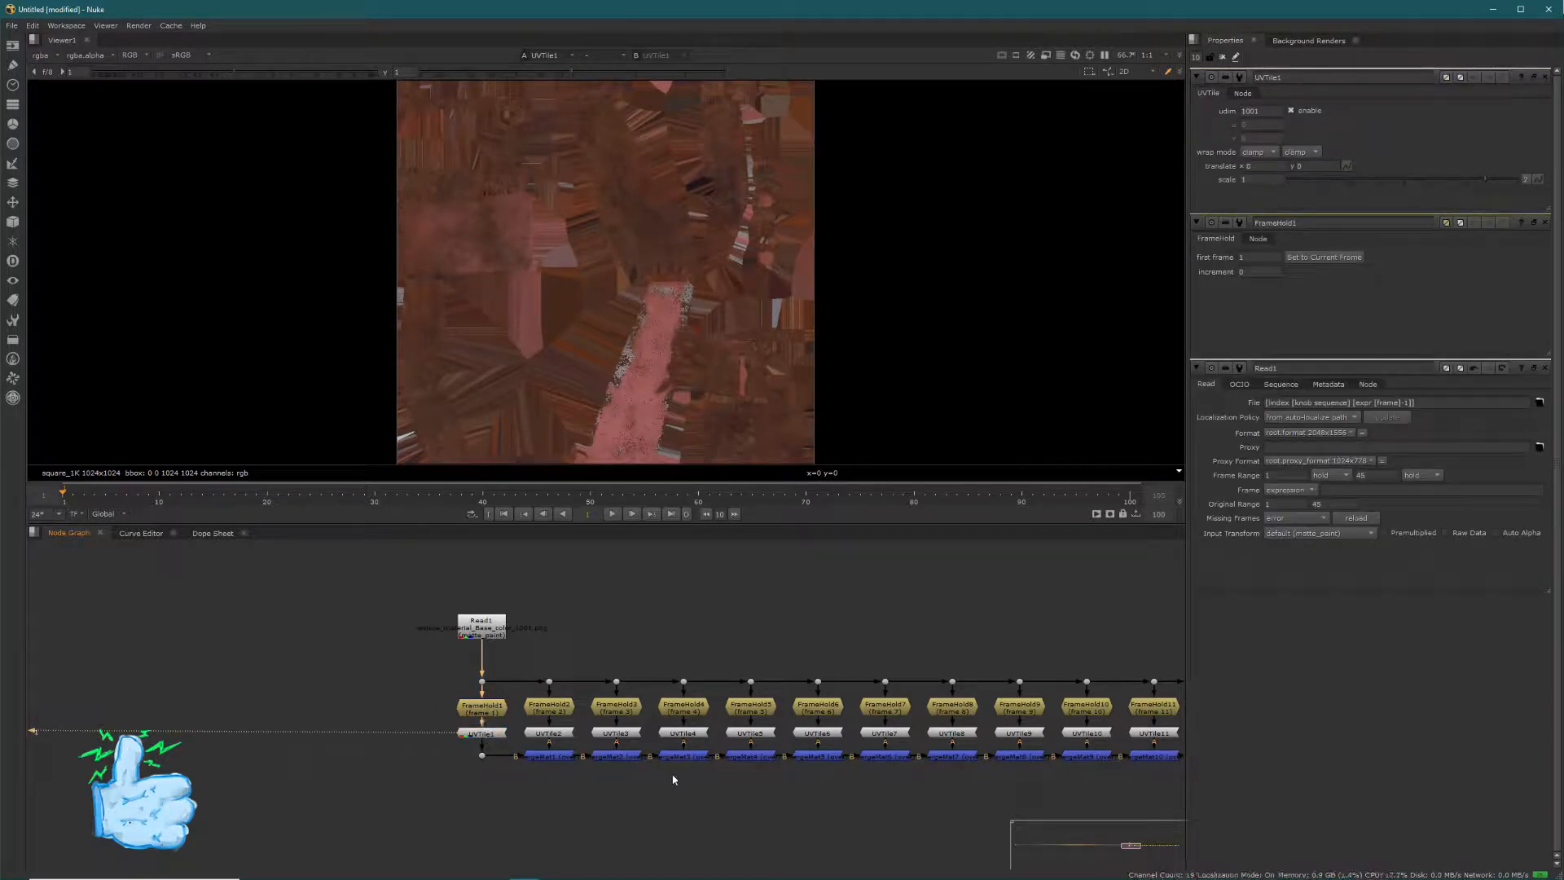
mouse_move(1108, 264)
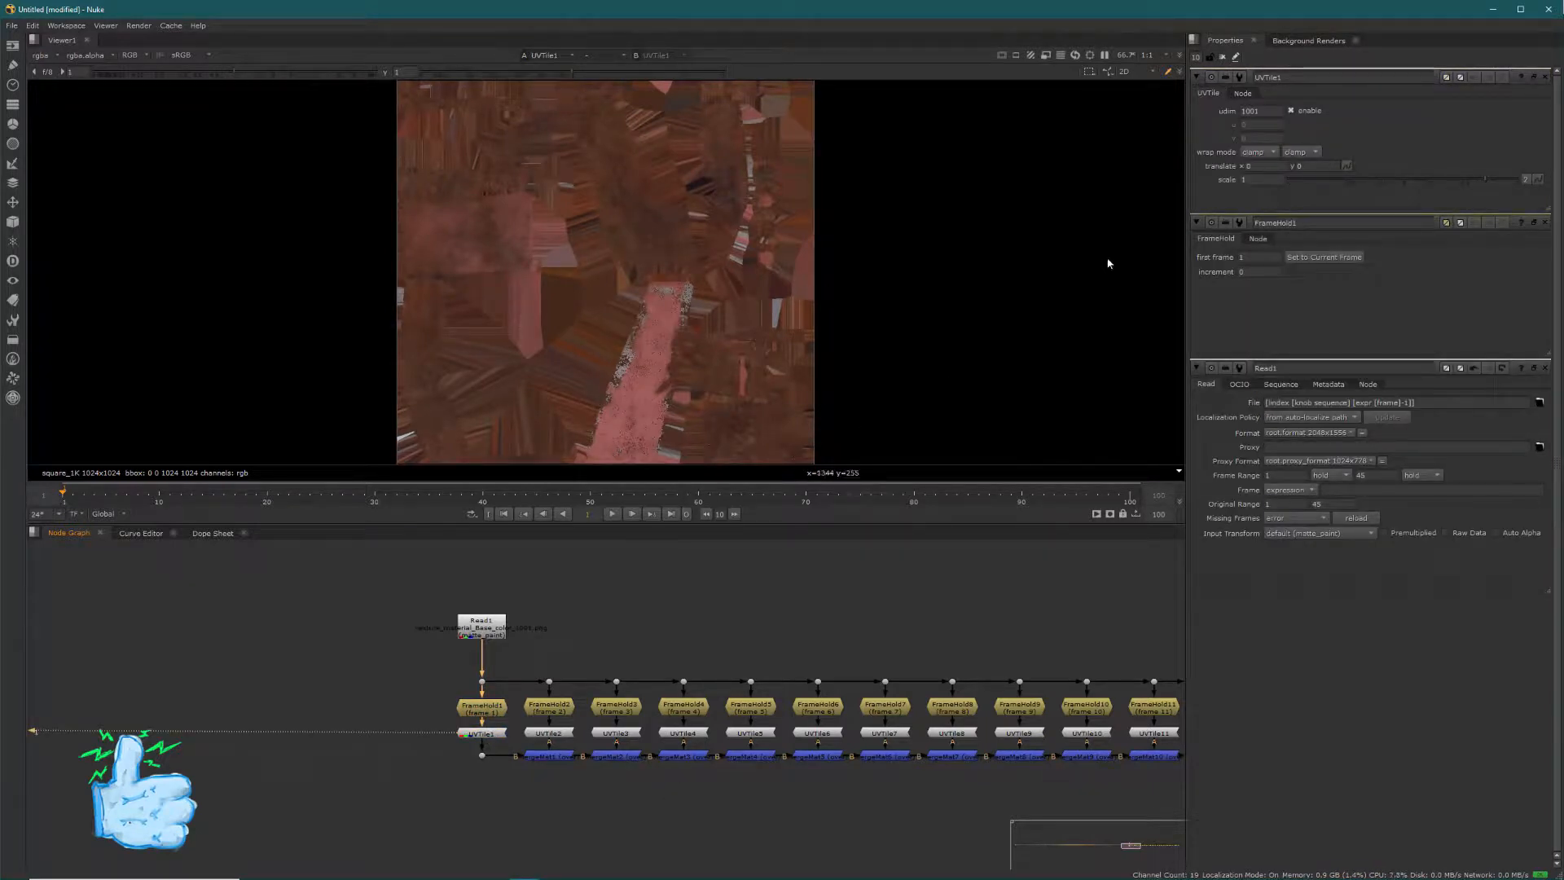
left_click(549, 734)
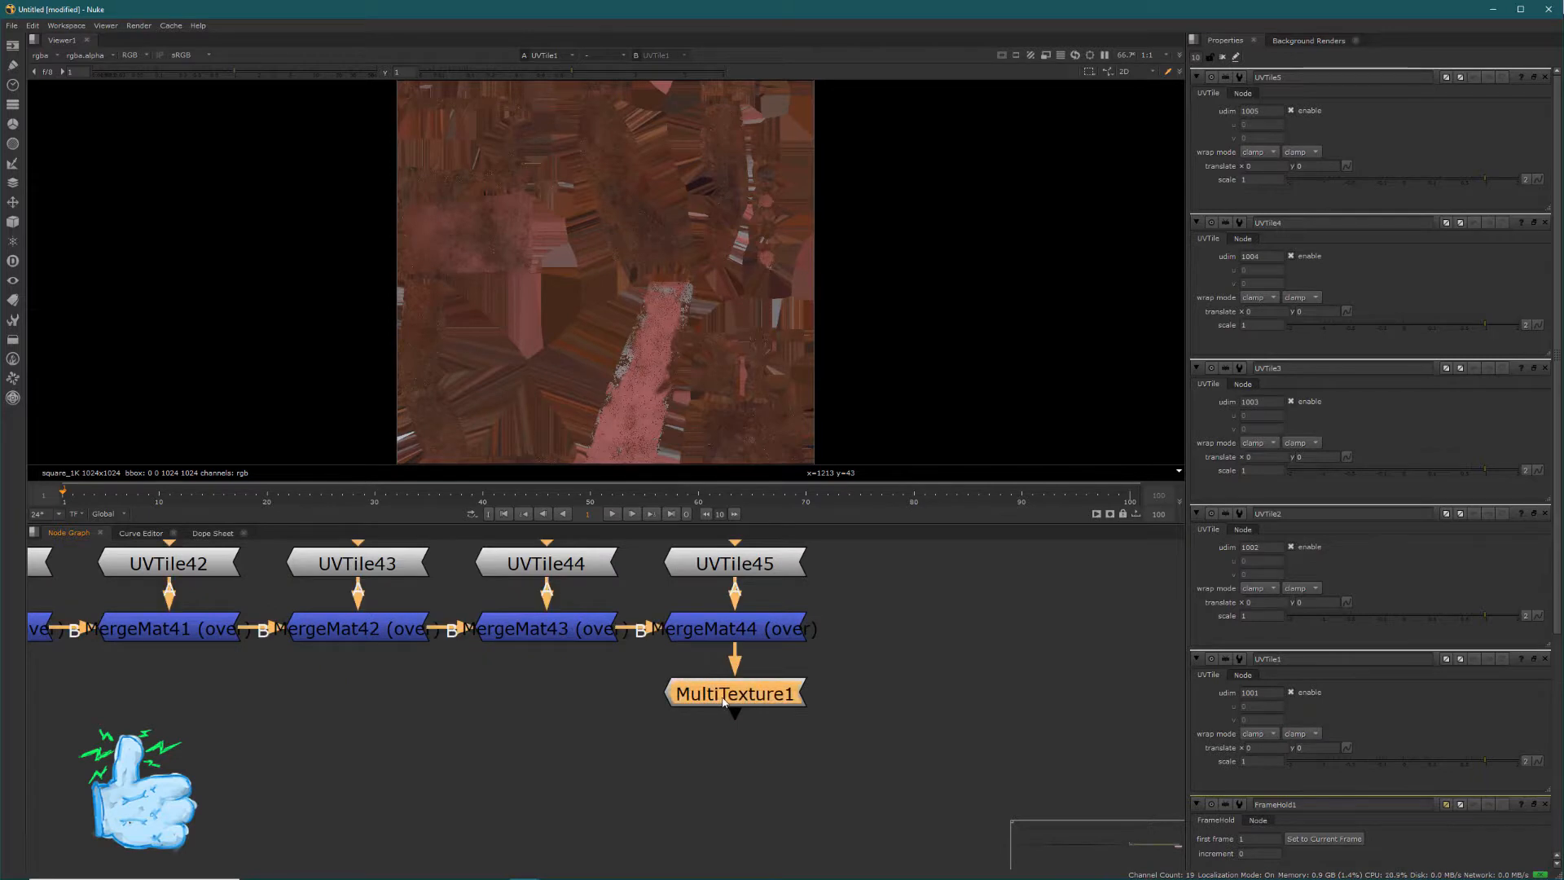
Show MultiTexture1's settings at the end of the MergeMat chain
left_click(735, 692)
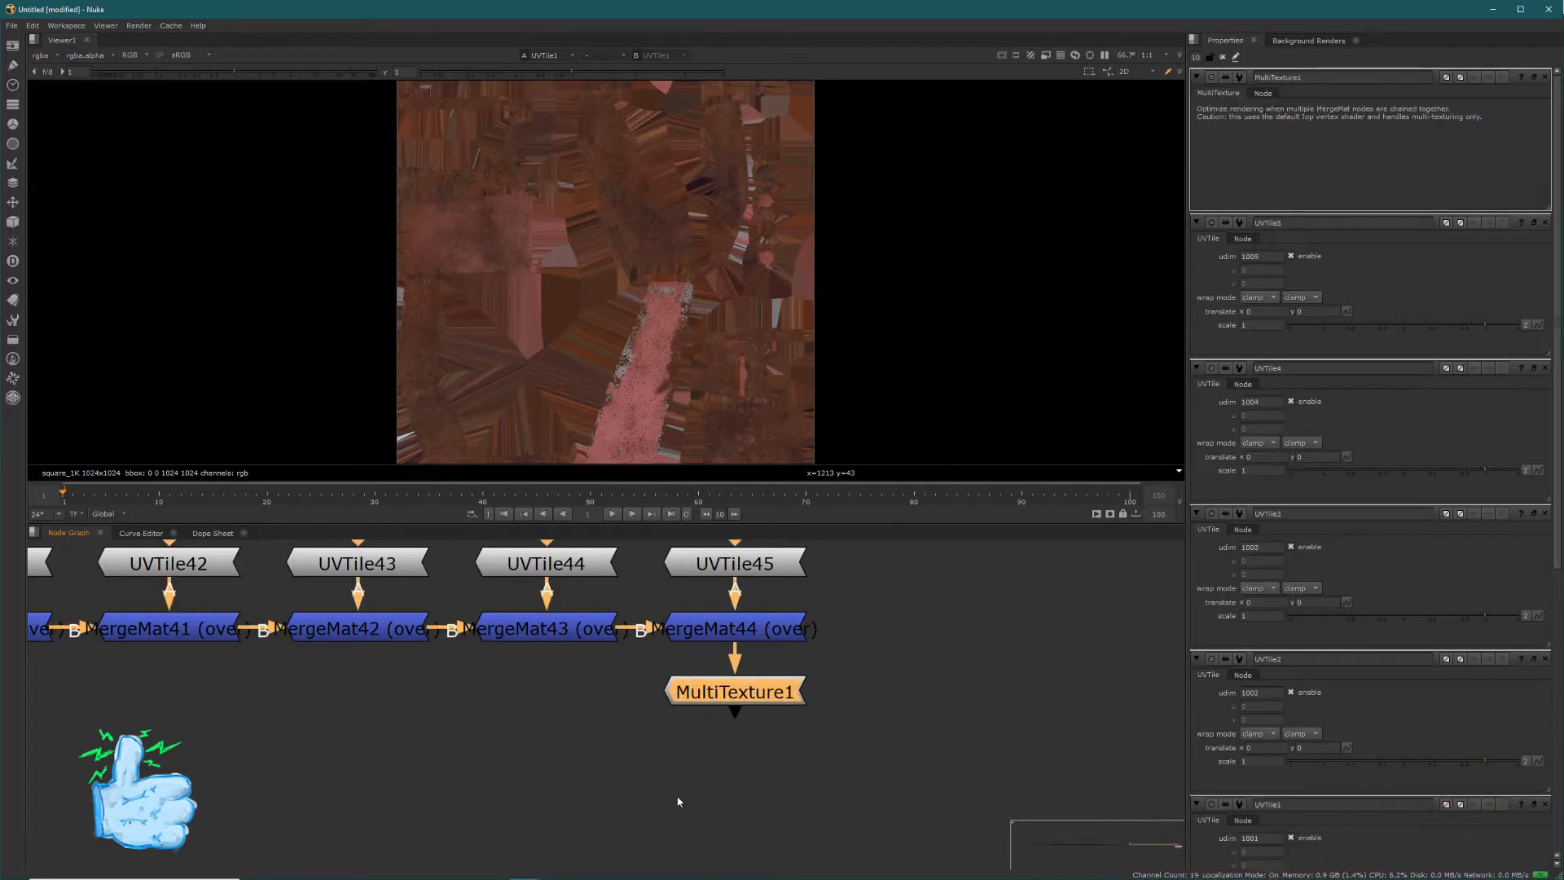
mouse_move(876, 808)
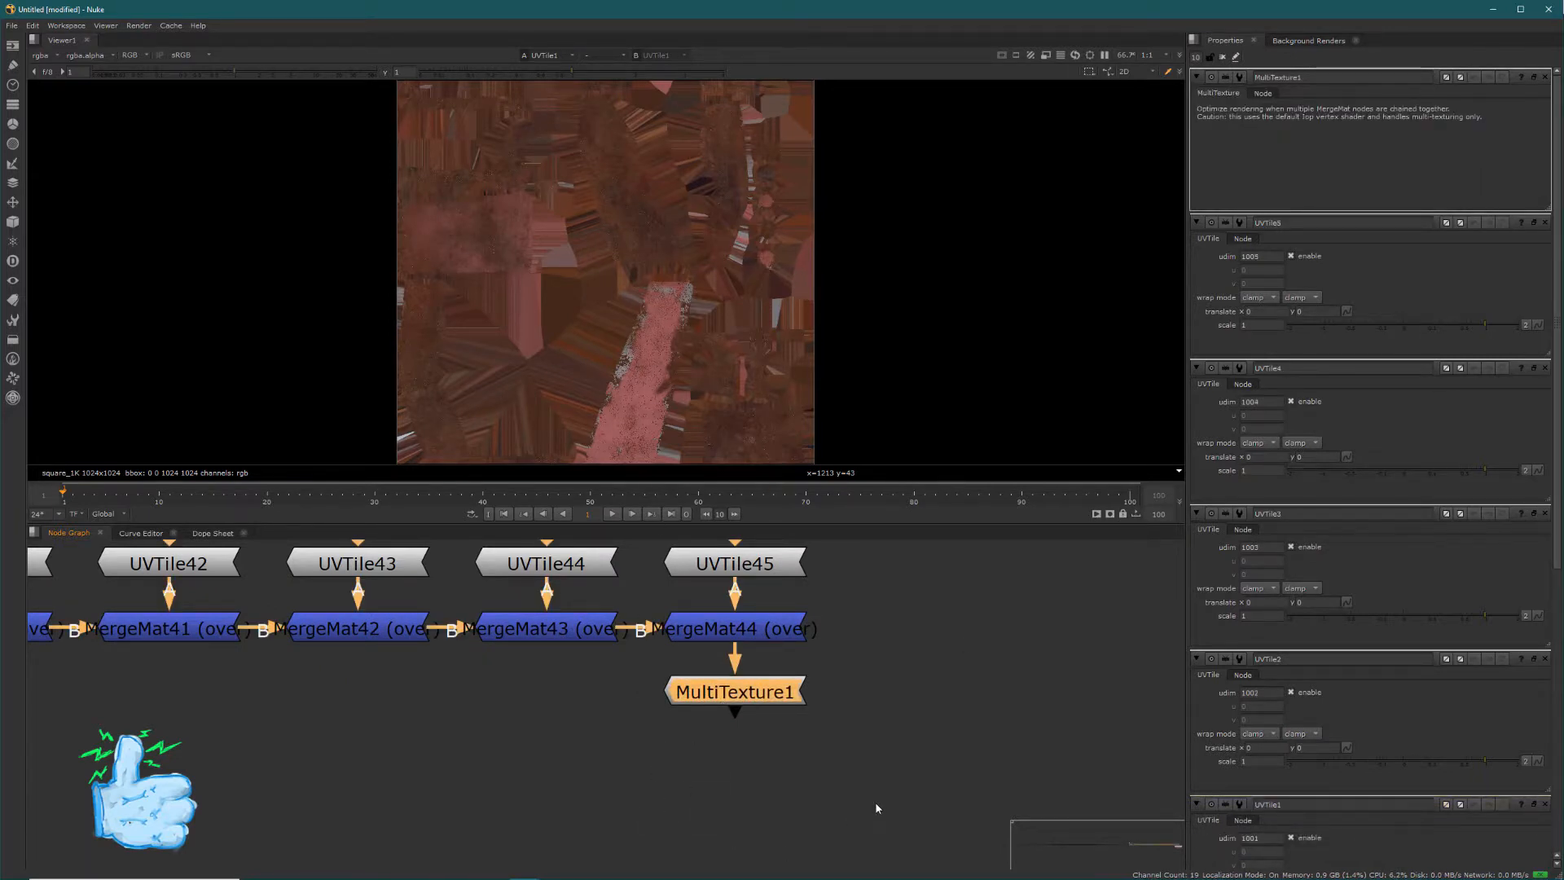